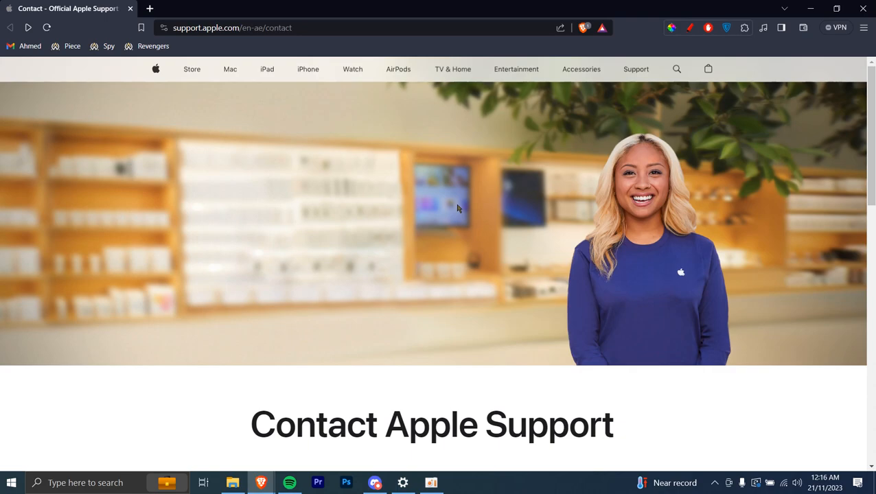
{"action": "mouse_move", "coordinate": [204, 38]}
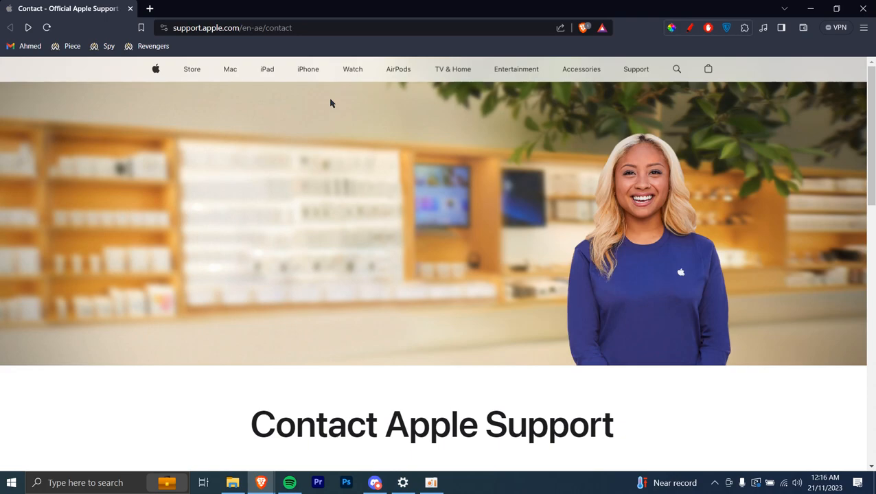
Open the screen repair page in a new tab, then open and close a help topic tab.
{"action": "scroll", "scroll_direction": "down", "scroll_amount": 3}
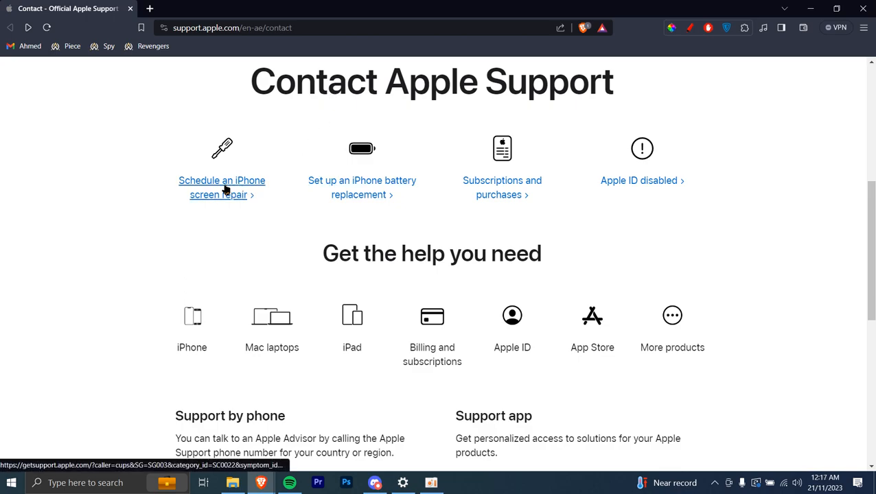
{"action": "right_click", "coordinate": [221, 185]}
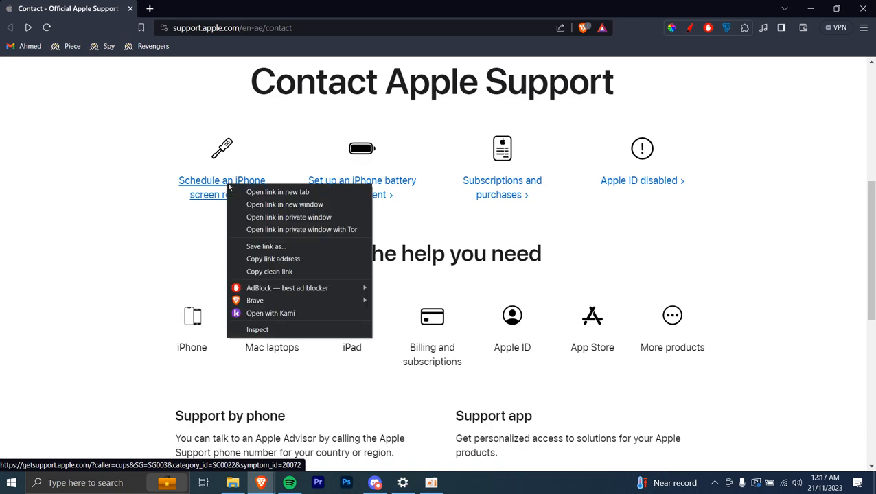
{"action": "left_click", "coordinate": [278, 192]}
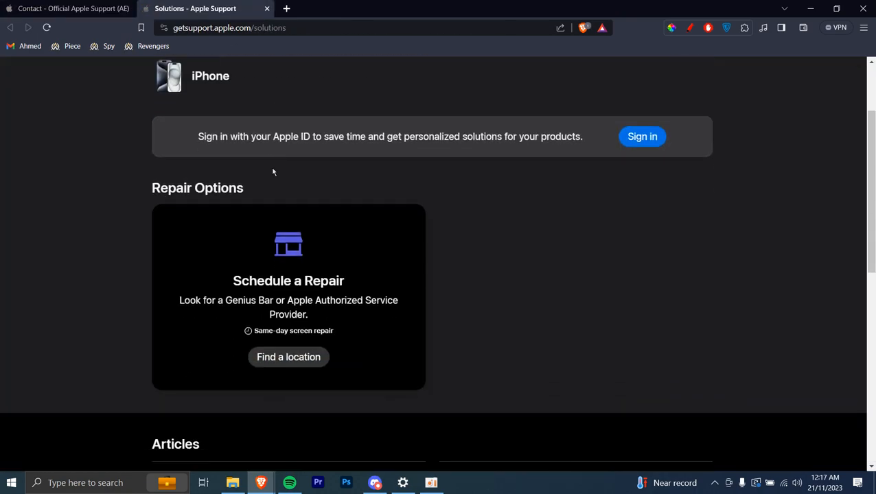
{"action": "mouse_move", "coordinate": [259, 133]}
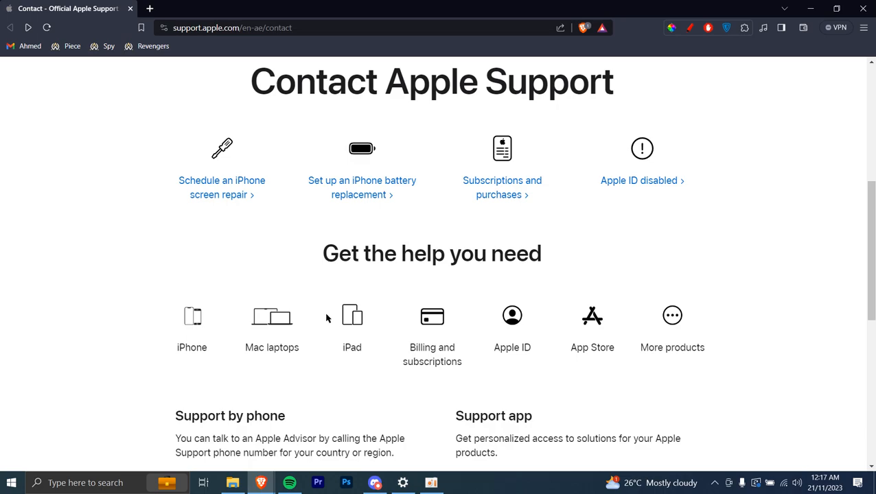
{"action": "mouse_move", "coordinate": [432, 354]}
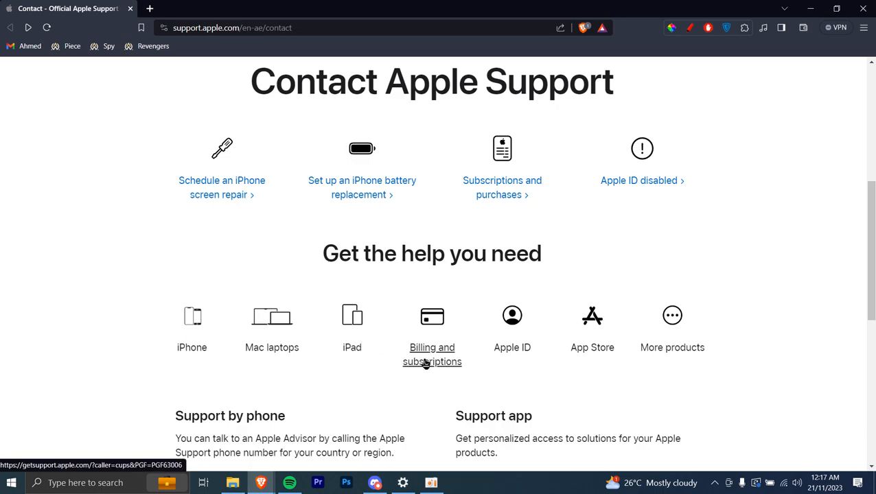
{"action": "left_click", "coordinate": [431, 354]}
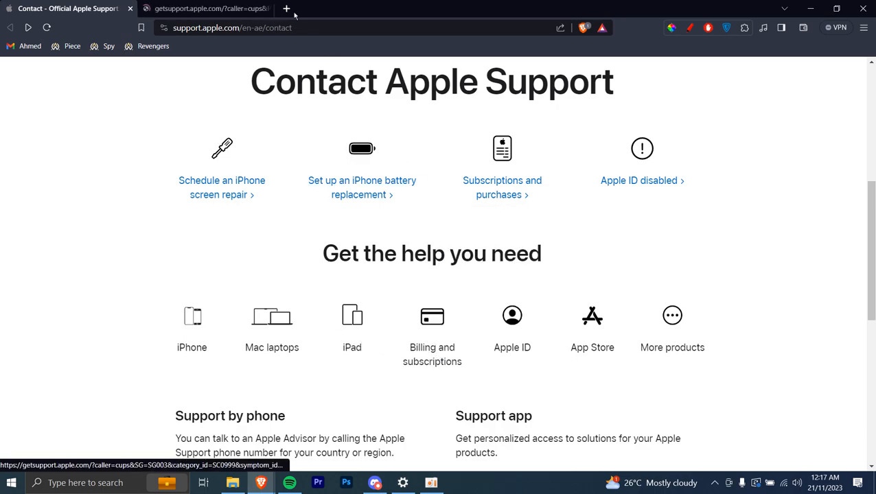
{"action": "left_click", "coordinate": [206, 9]}
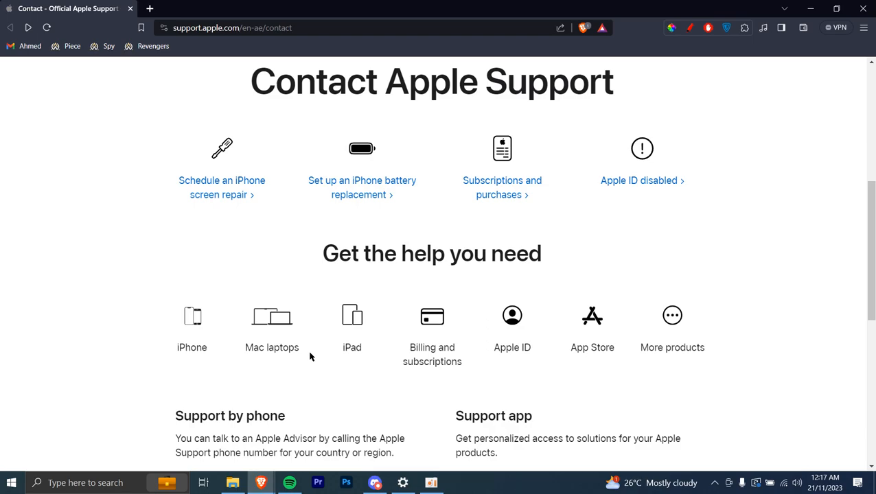
{"action": "mouse_move", "coordinate": [306, 356]}
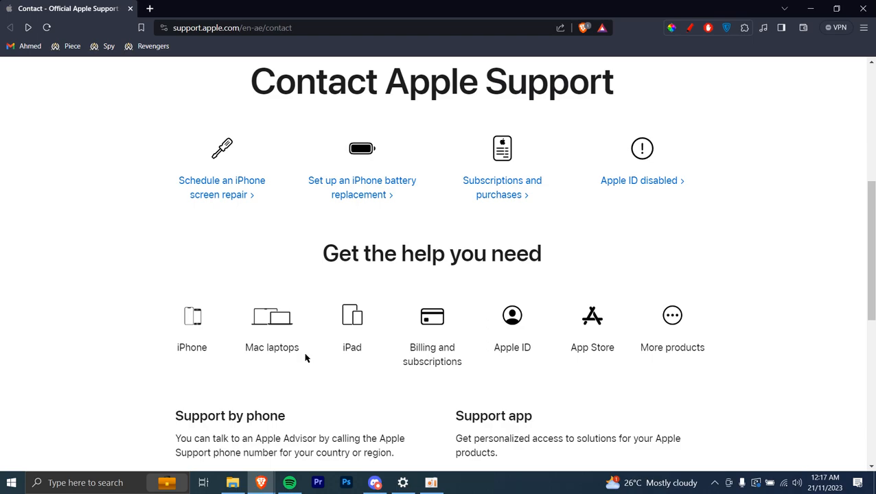
Open 'Find the number for your location' under Support by phone in a new tab.
{"action": "scroll", "scroll_direction": "down", "scroll_amount": 3}
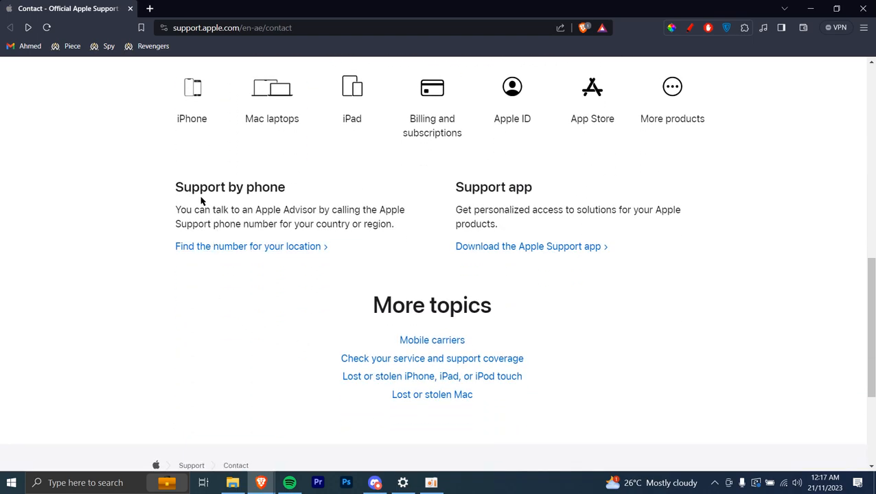
{"action": "double_click", "coordinate": [200, 187]}
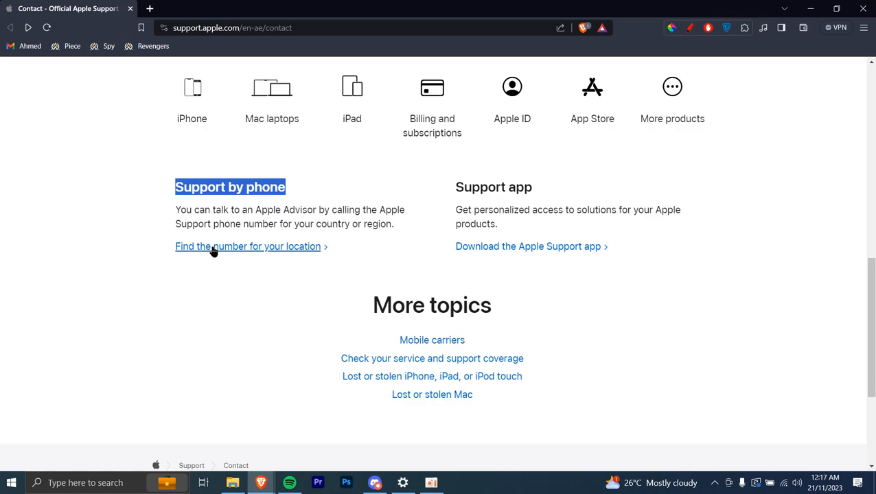
{"action": "right_click", "coordinate": [247, 246]}
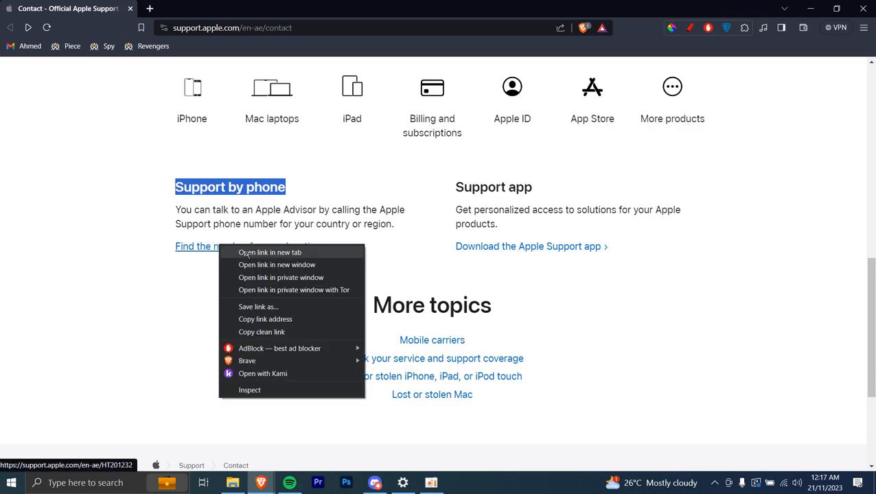
{"action": "left_click", "coordinate": [269, 252]}
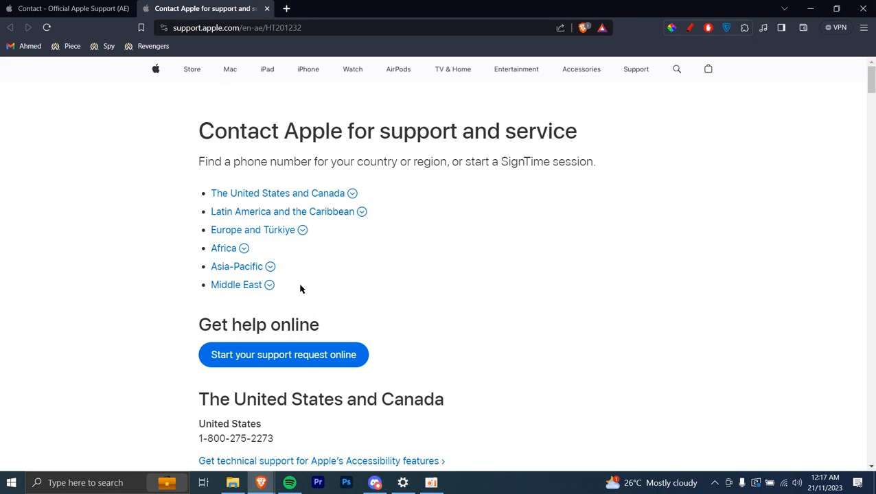
{"action": "mouse_move", "coordinate": [285, 290]}
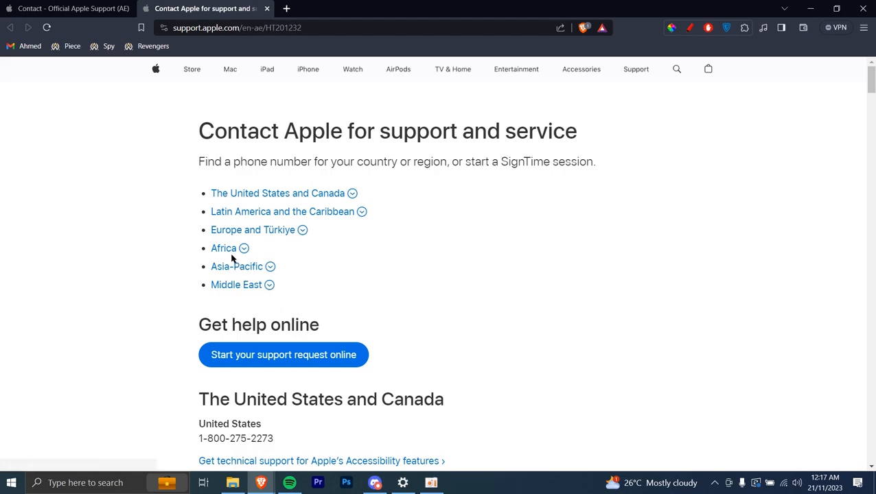
{"action": "mouse_move", "coordinate": [236, 285]}
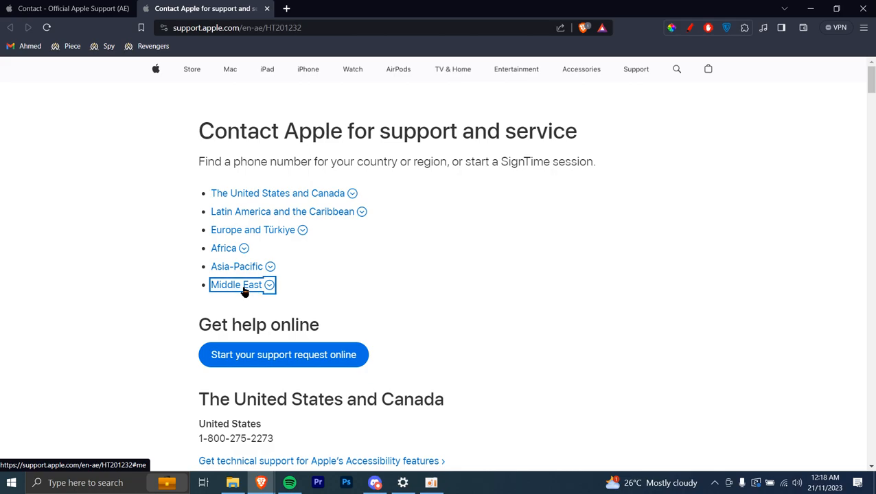
{"action": "left_click", "coordinate": [235, 285]}
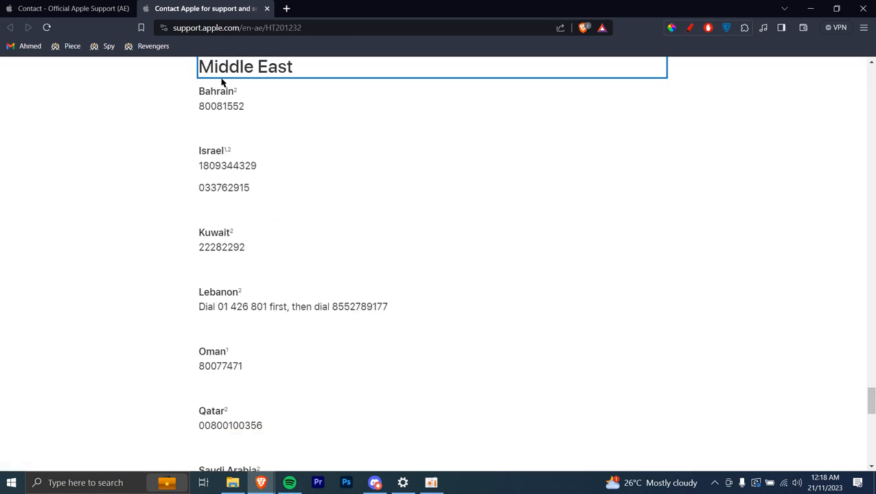
{"action": "scroll", "scroll_direction": "down", "scroll_amount": 3}
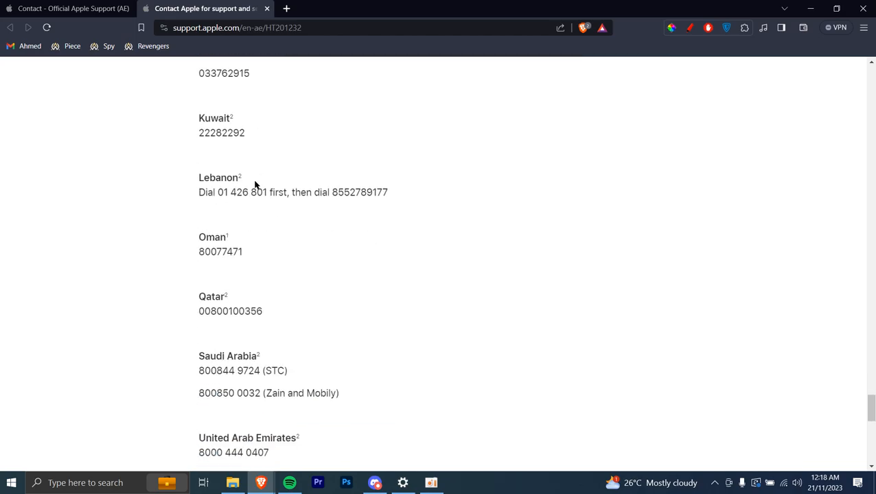
{"action": "mouse_move", "coordinate": [248, 412]}
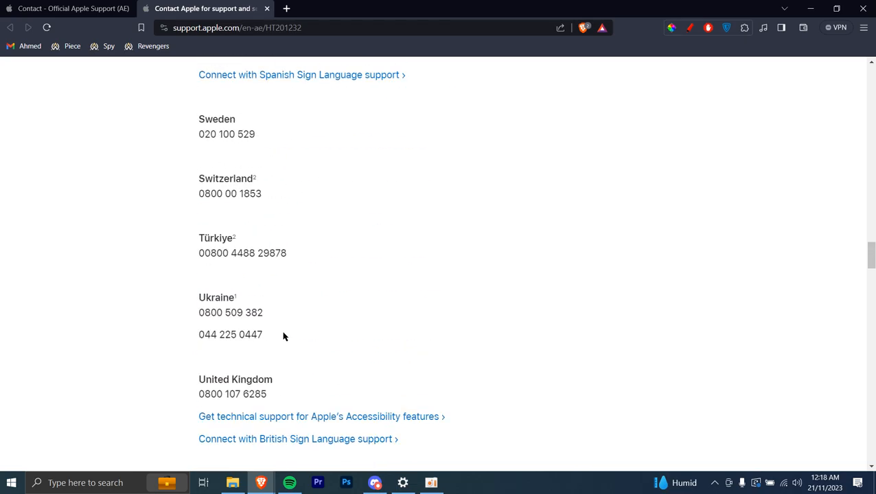
{"action": "scroll", "scroll_direction": "up", "scroll_amount": 3}
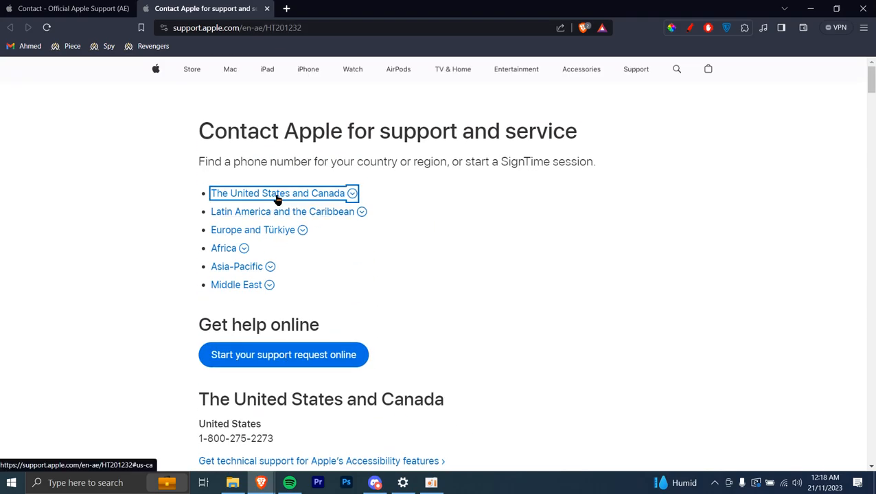
{"action": "left_click", "coordinate": [277, 192]}
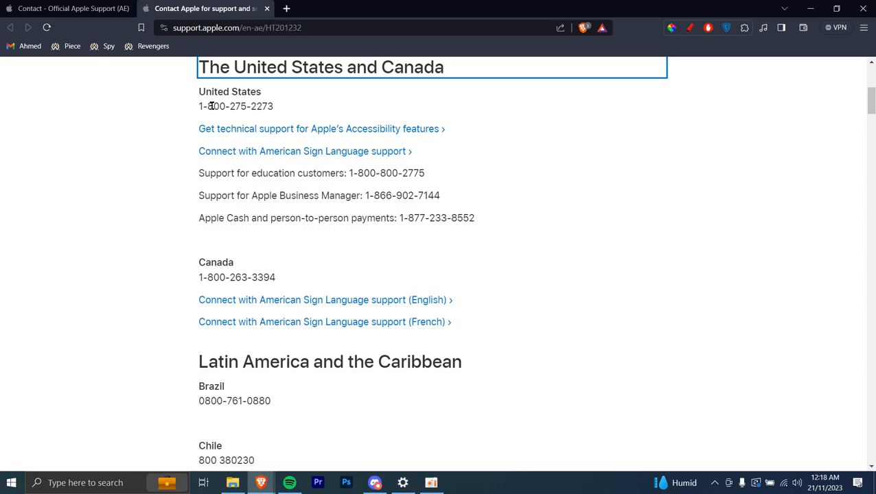
{"action": "mouse_move", "coordinate": [274, 133]}
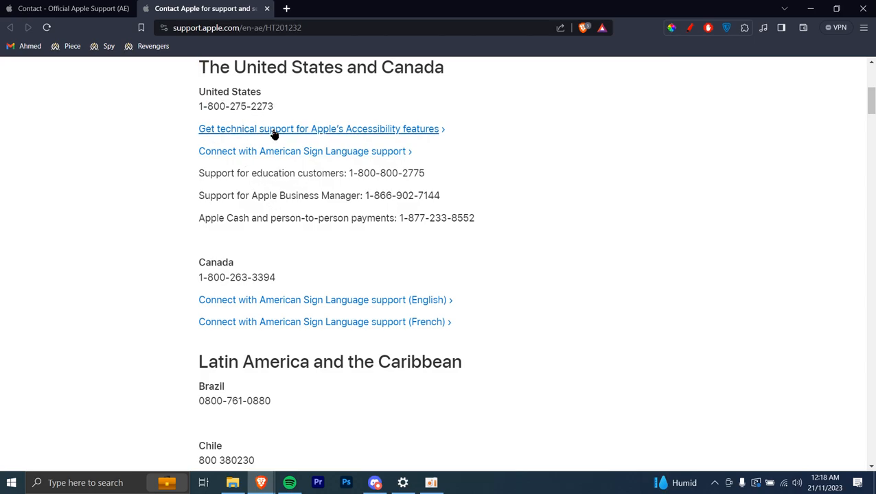
{"action": "scroll", "scroll_direction": "up", "scroll_amount": 3}
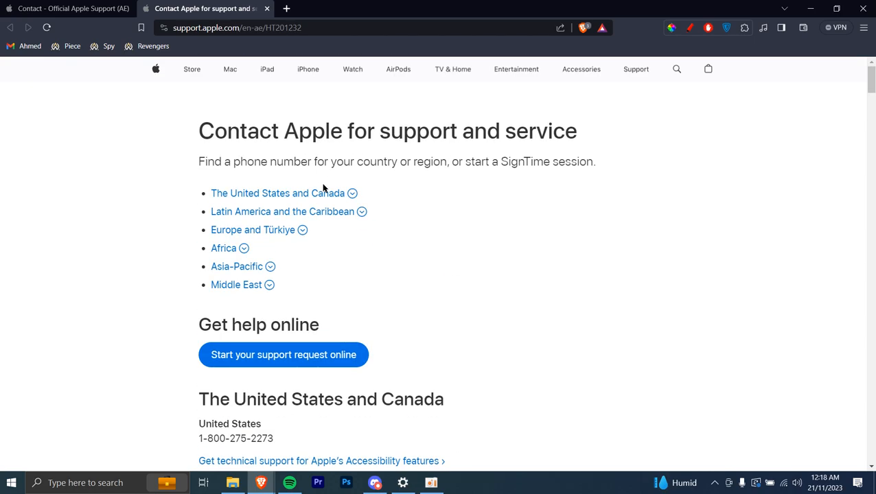